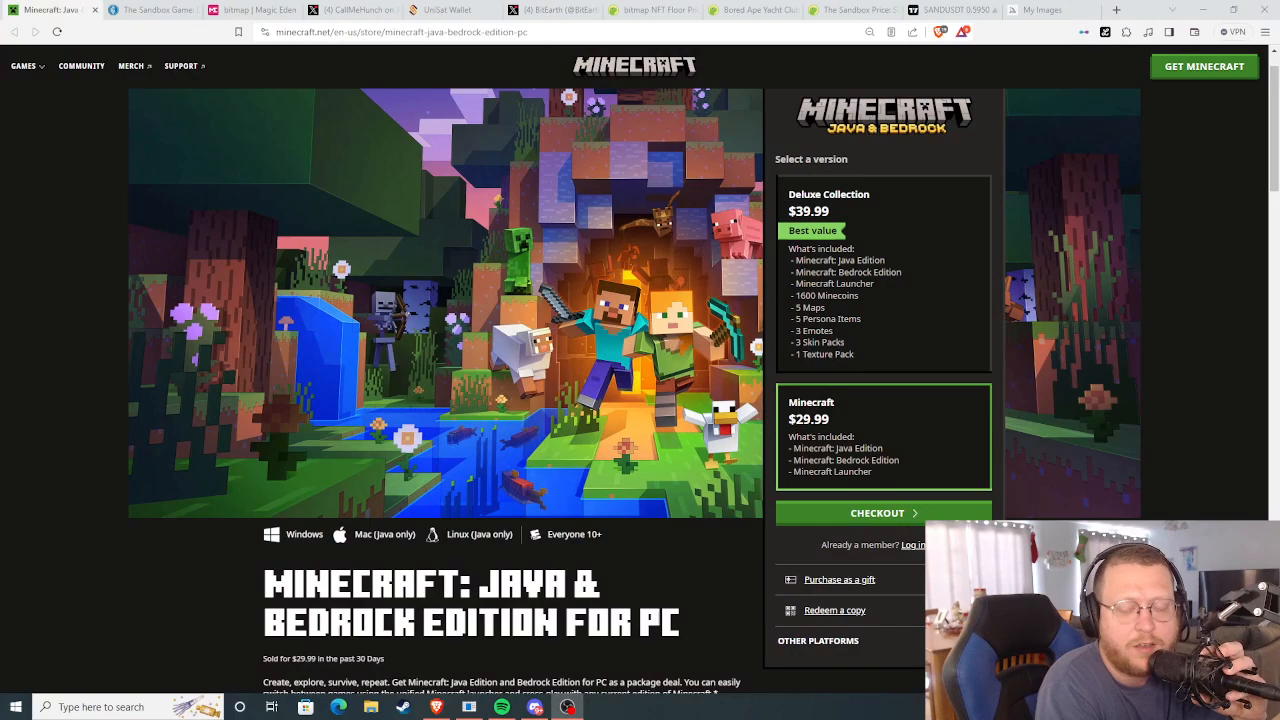
- Switch to The Sandbox article, then to the bitmap listings on Magic Eden
click(150, 10)
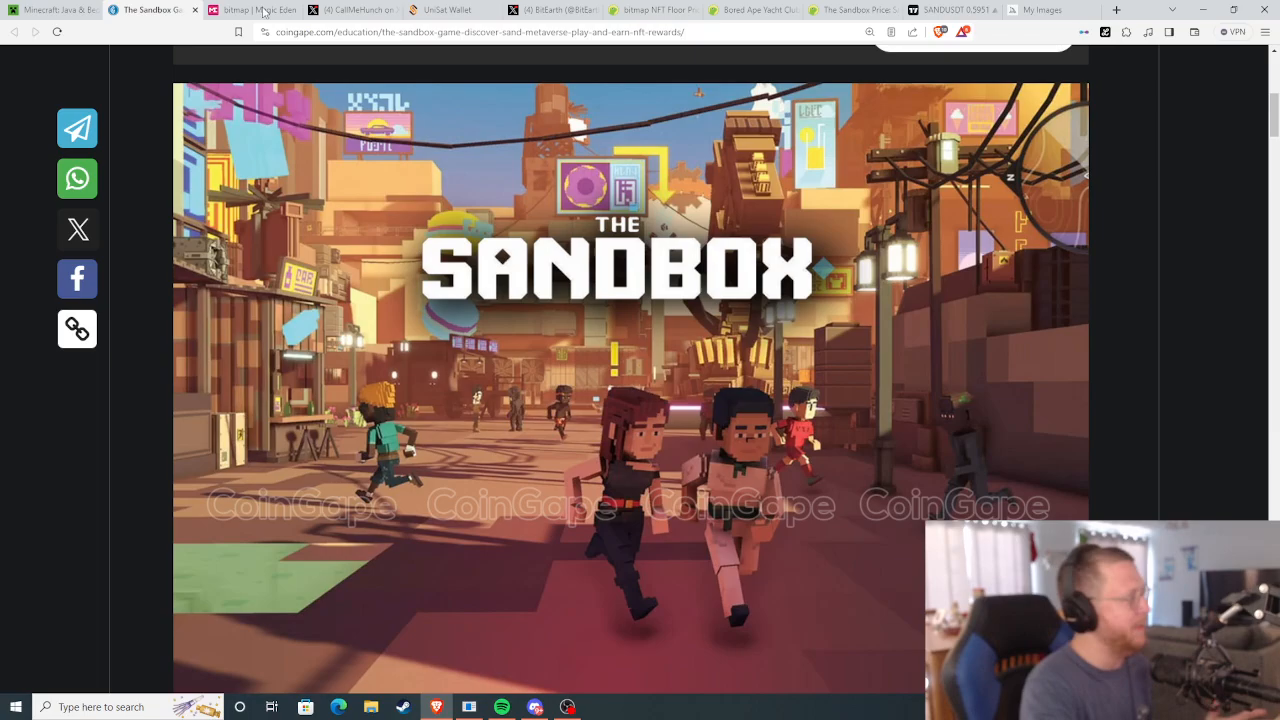
click(245, 10)
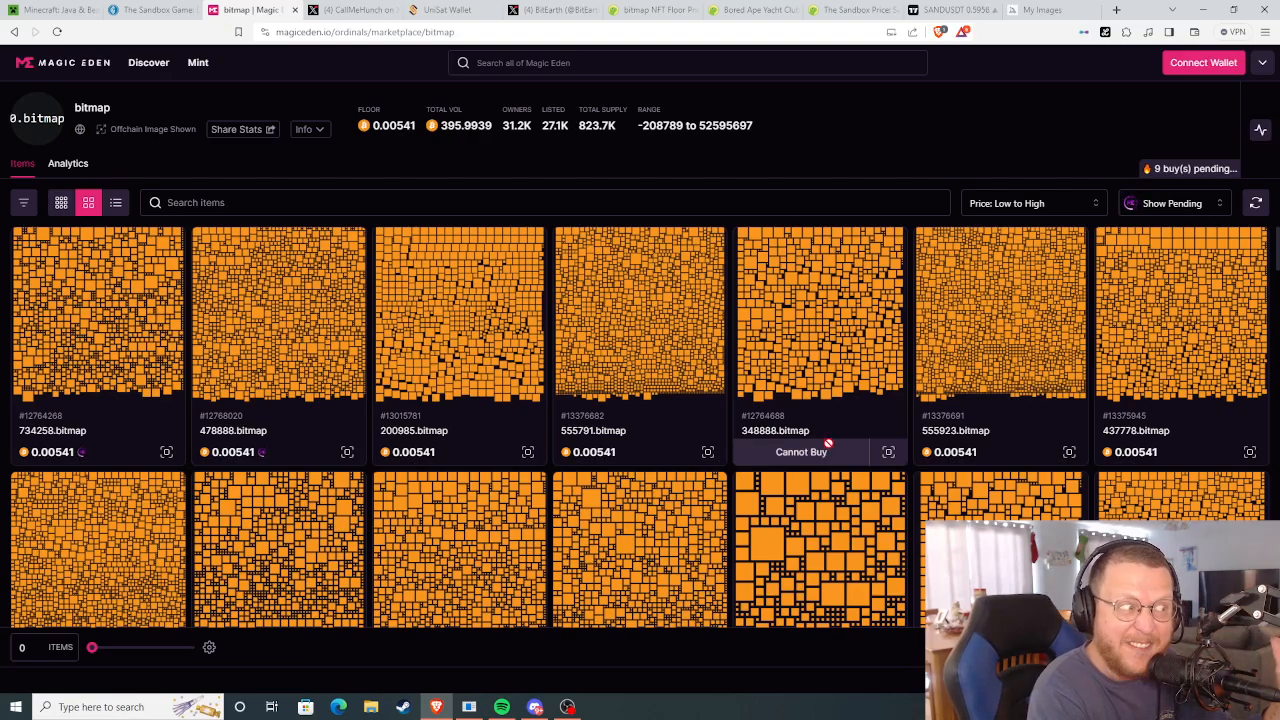
- Switch to the CallMeHunch X post listing $BMP, $STX and $ALEX
click(350, 9)
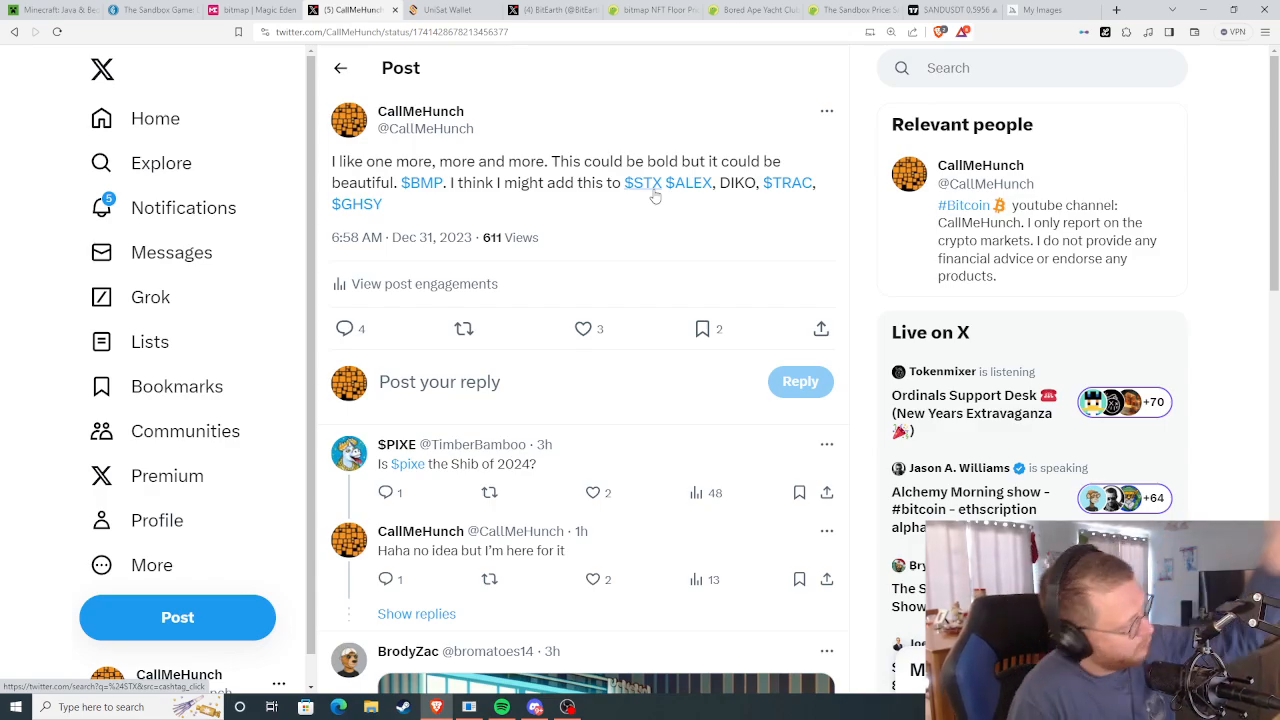
- Switch to UniSat's $BMP brc-20 market with its 30-day chart in sats
click(450, 9)
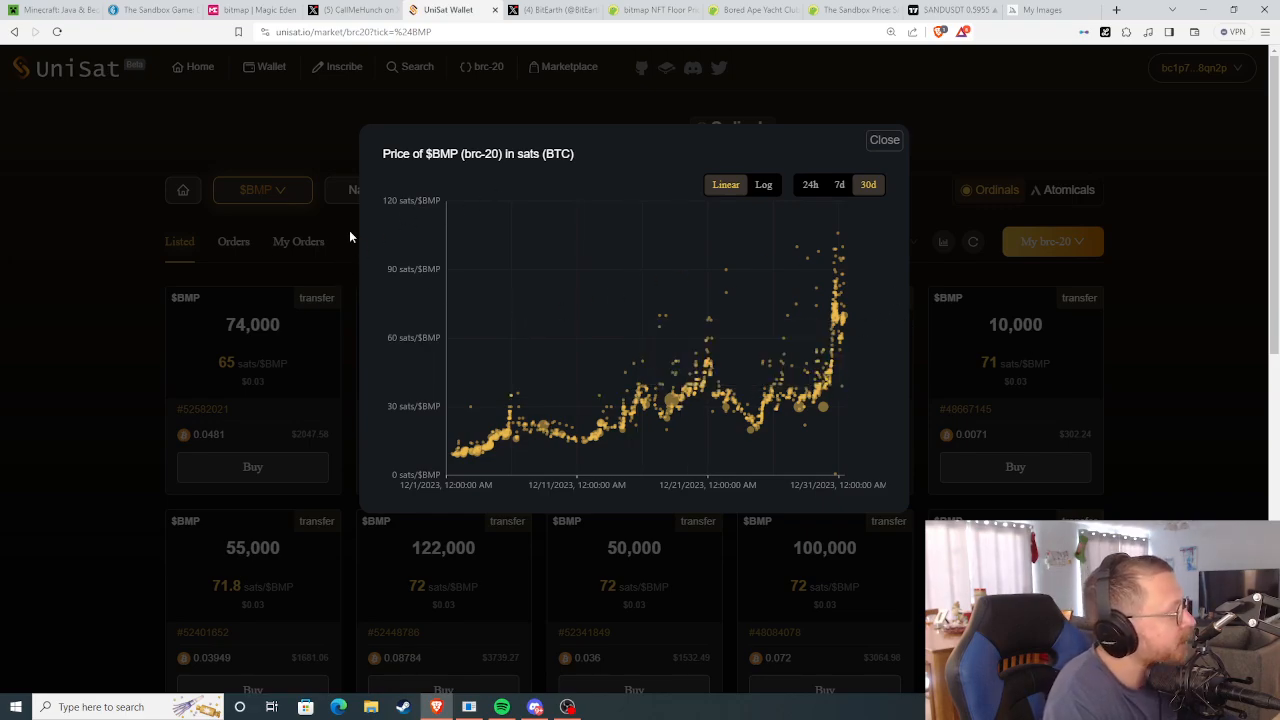
- Close the $BMP price chart popup to reveal the low-to-high listings
click(884, 140)
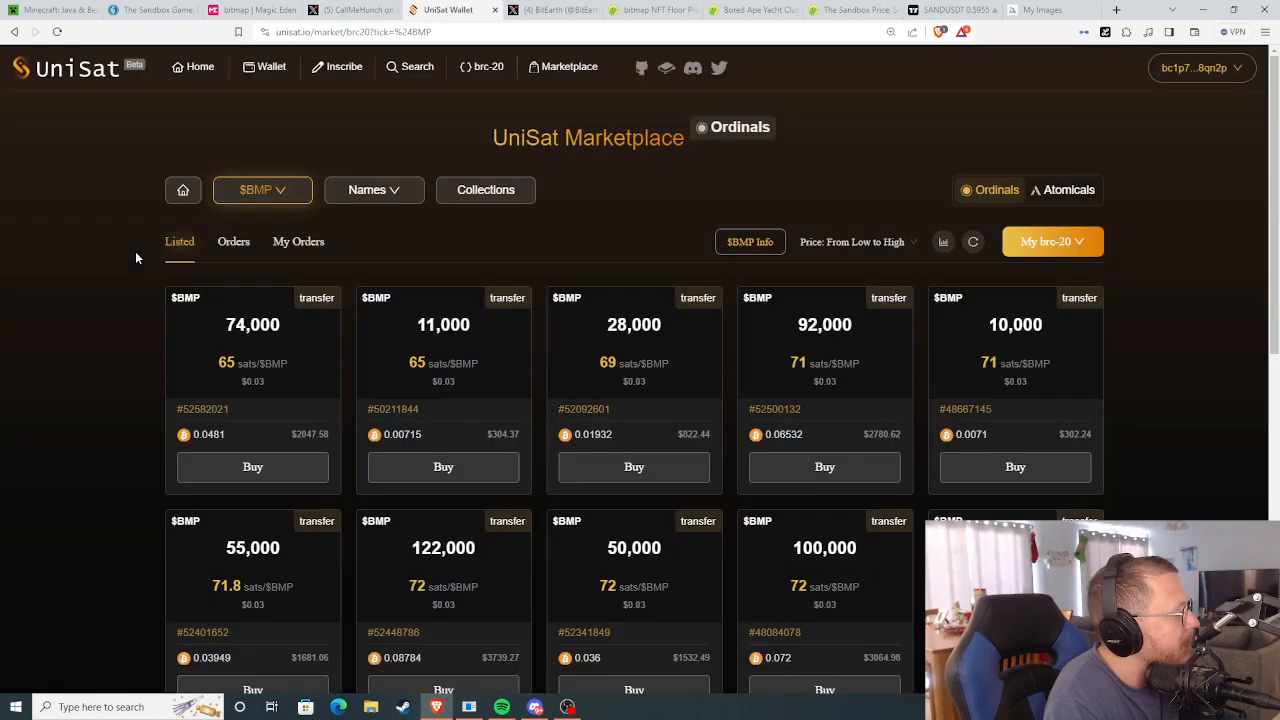
mouse_move(400, 285)
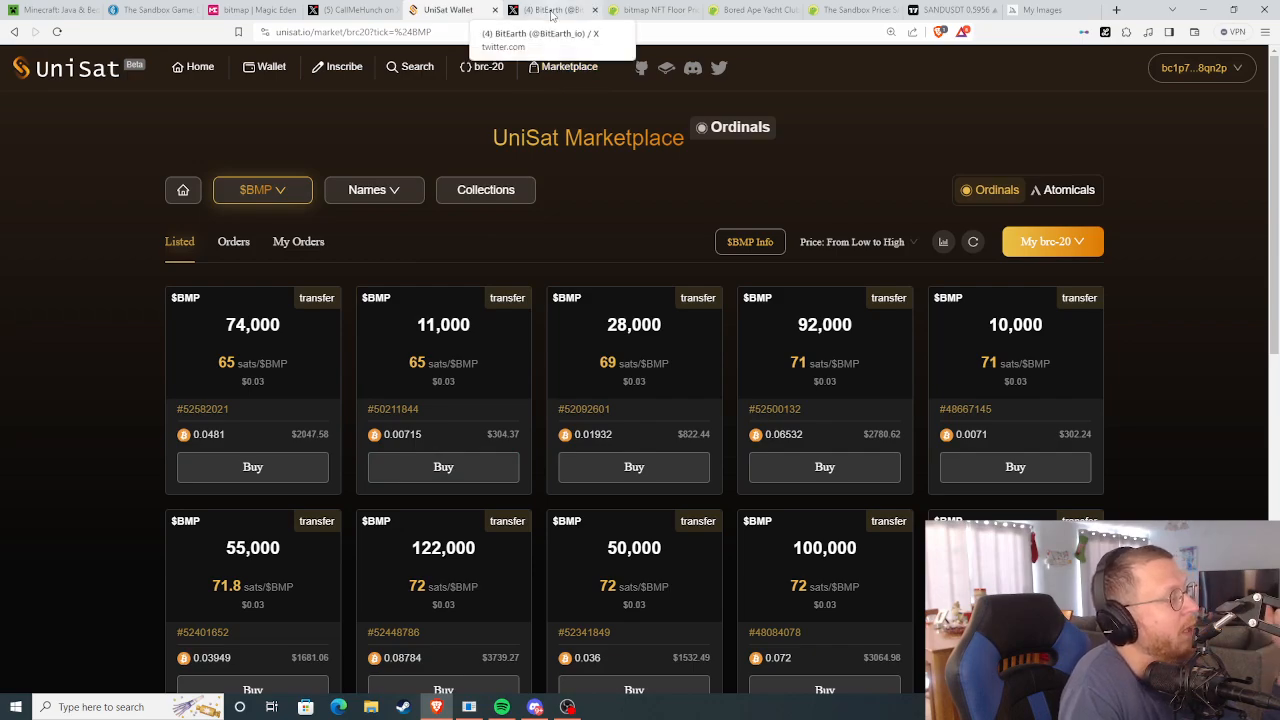
- Switch to BitEarth's X profile showing its $BMP claims post
click(545, 9)
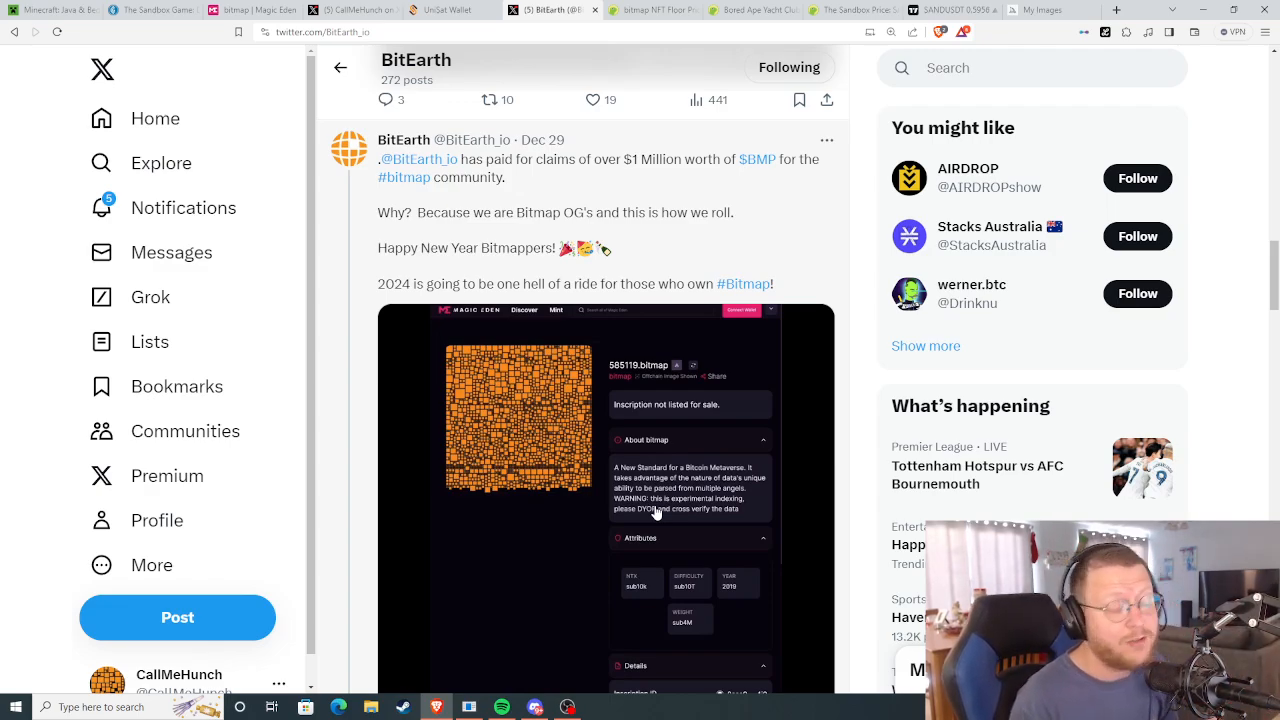
mouse_move(649, 200)
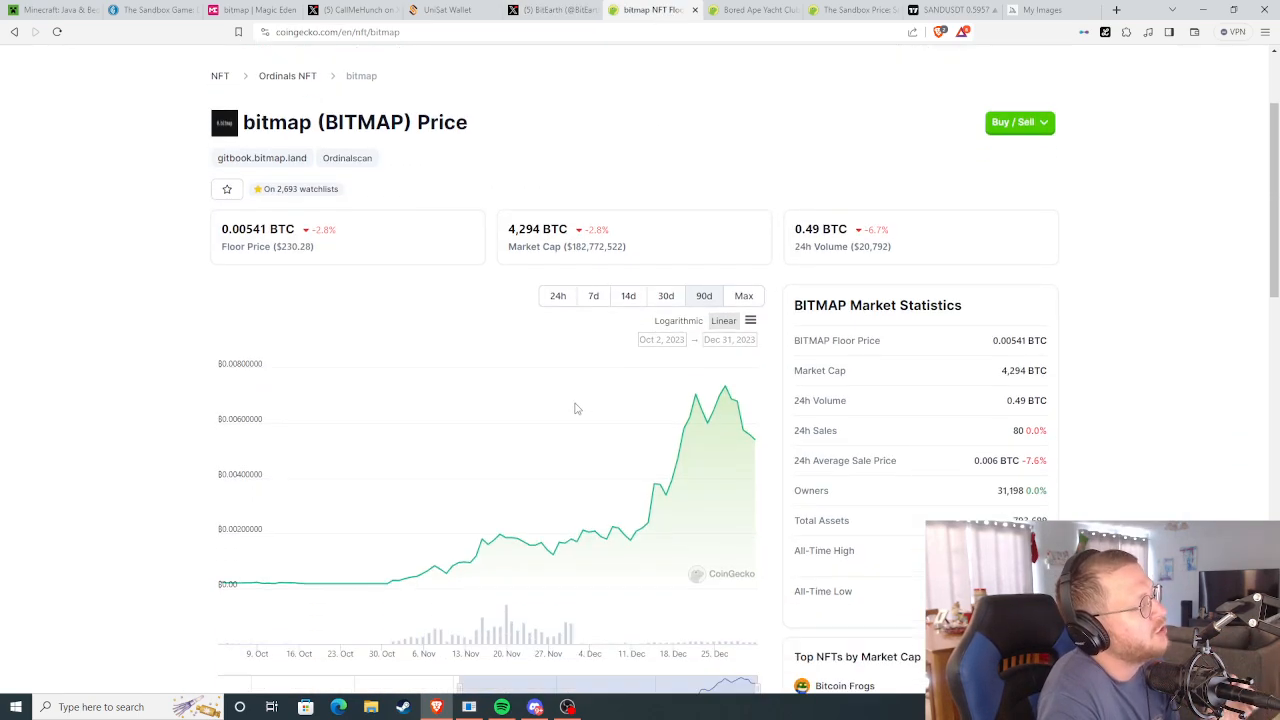
- Scroll the Bored Ape Yacht Club page and select the $617,738,738 market cap
scroll(down, 3)
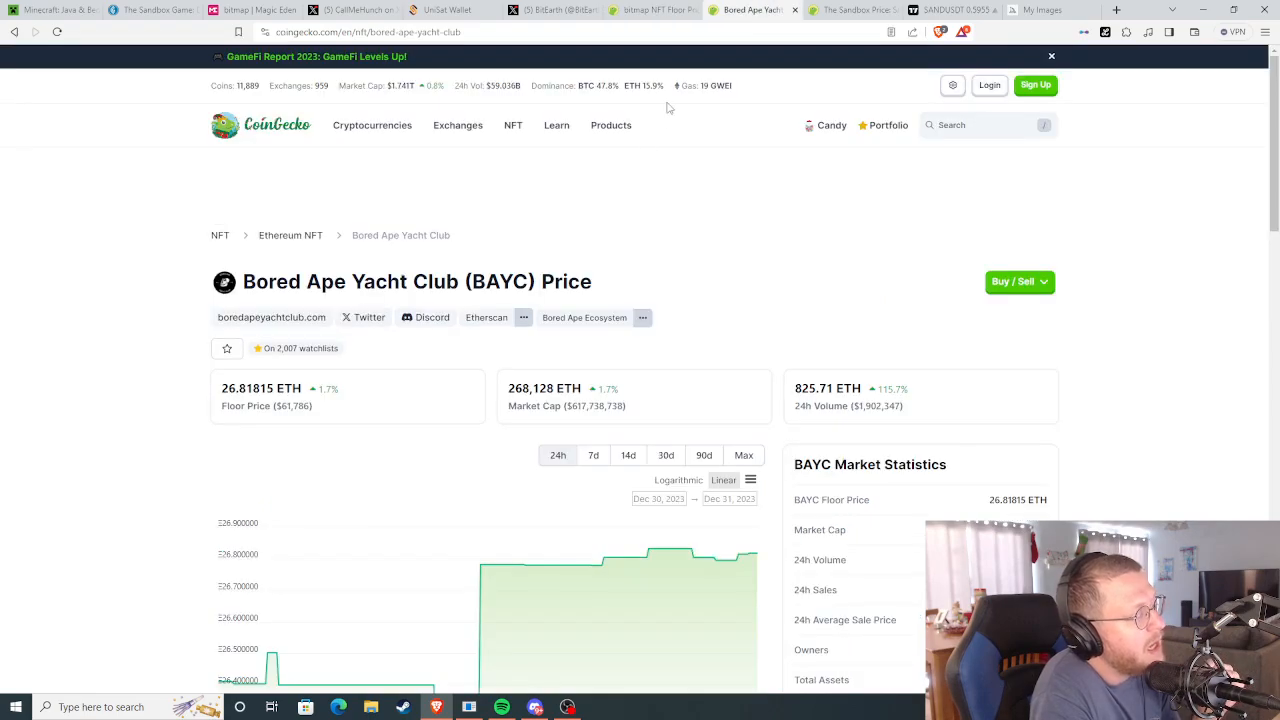
mouse_move(638, 414)
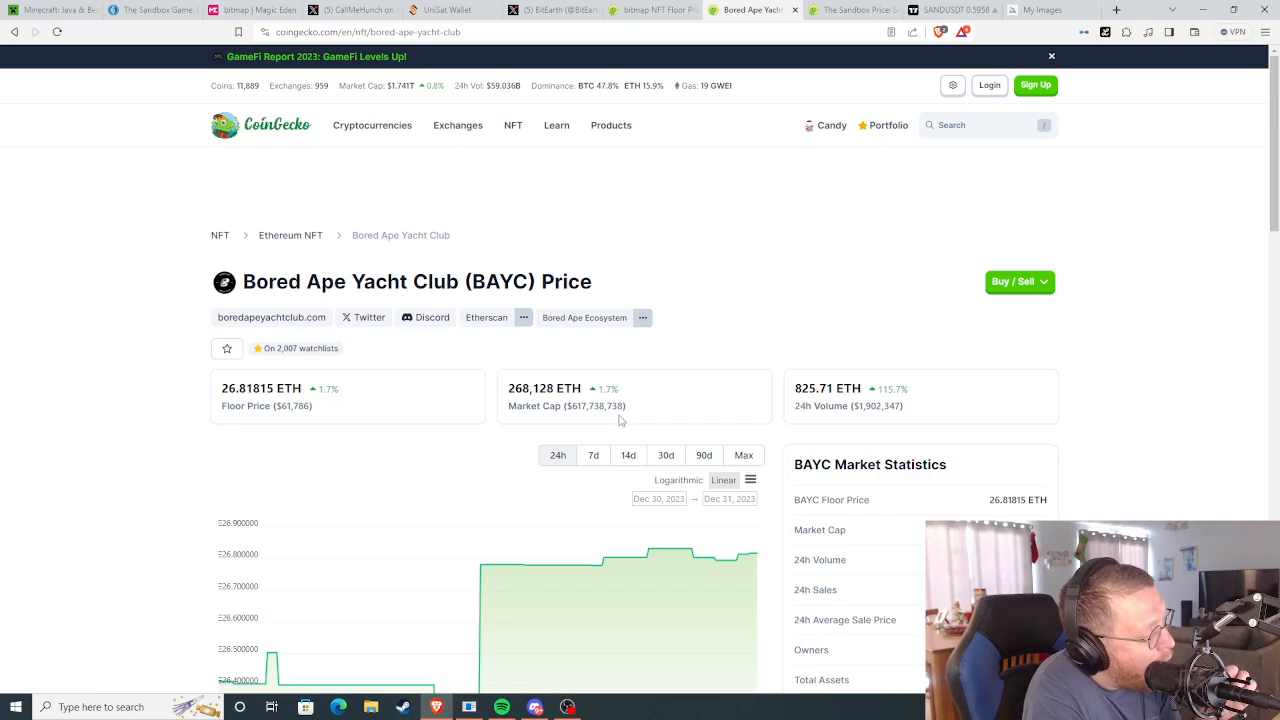
mouse_move(490, 438)
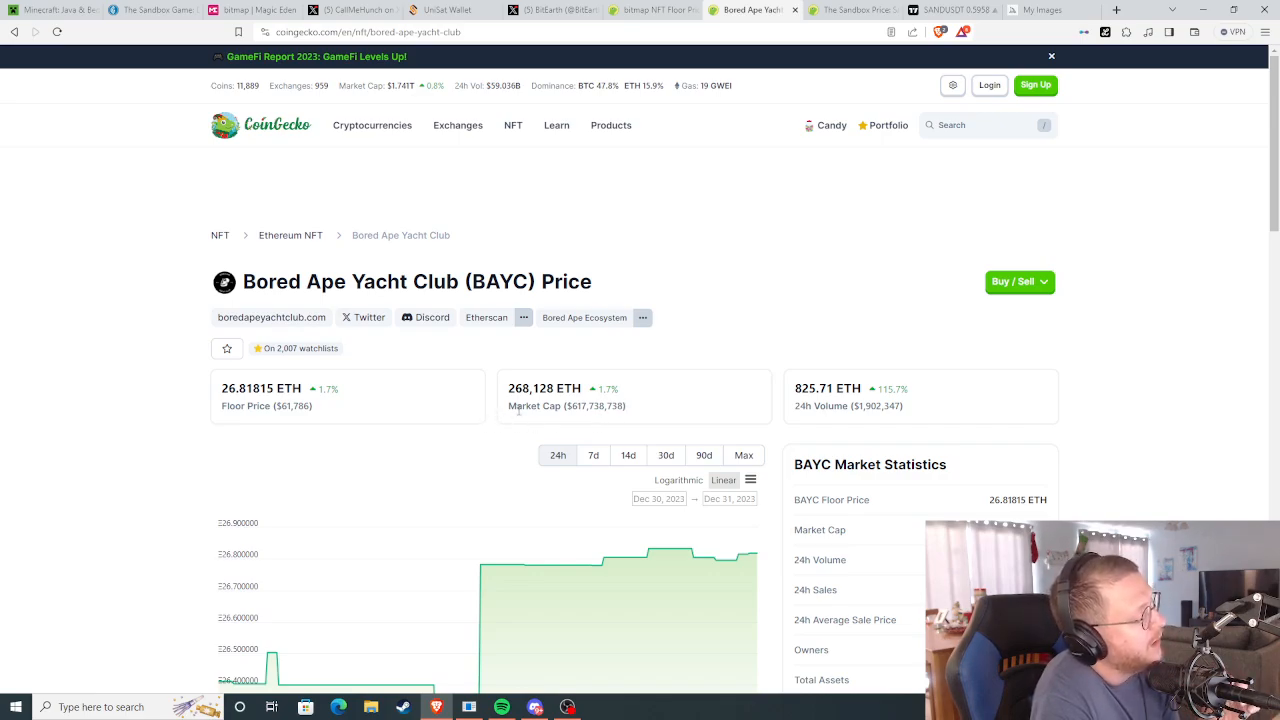
double_click(595, 406)
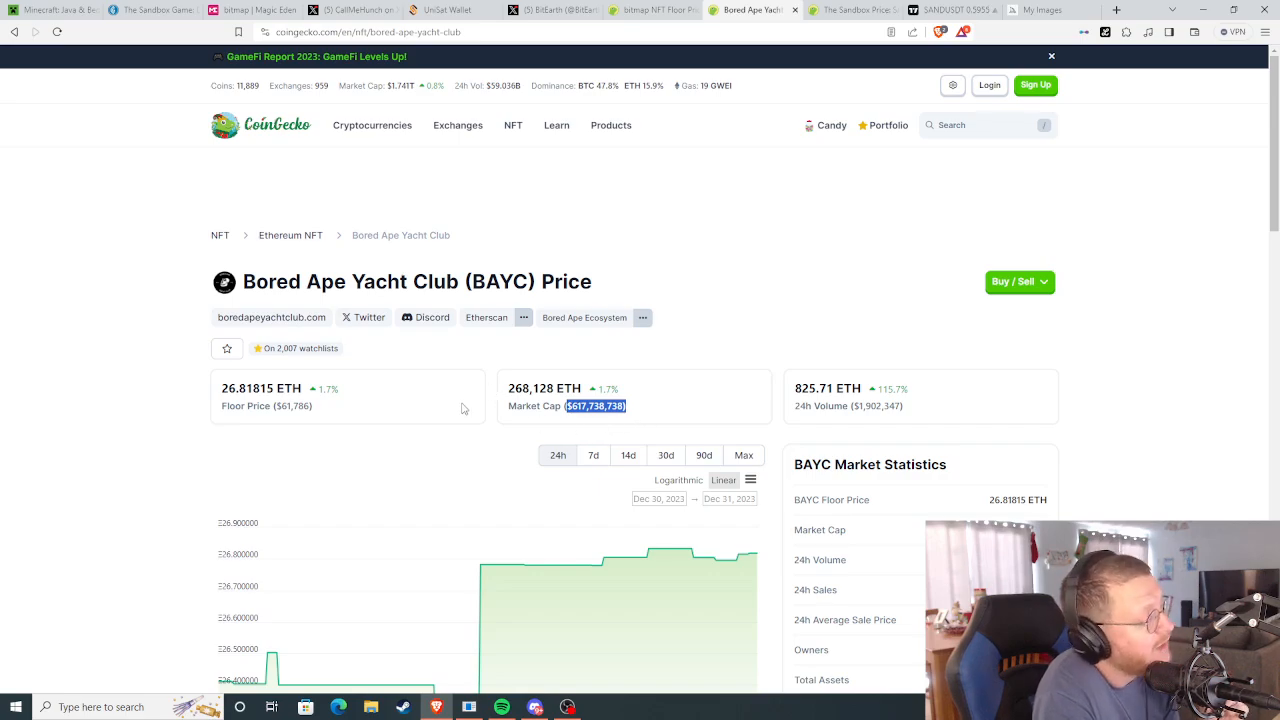
mouse_move(745, 268)
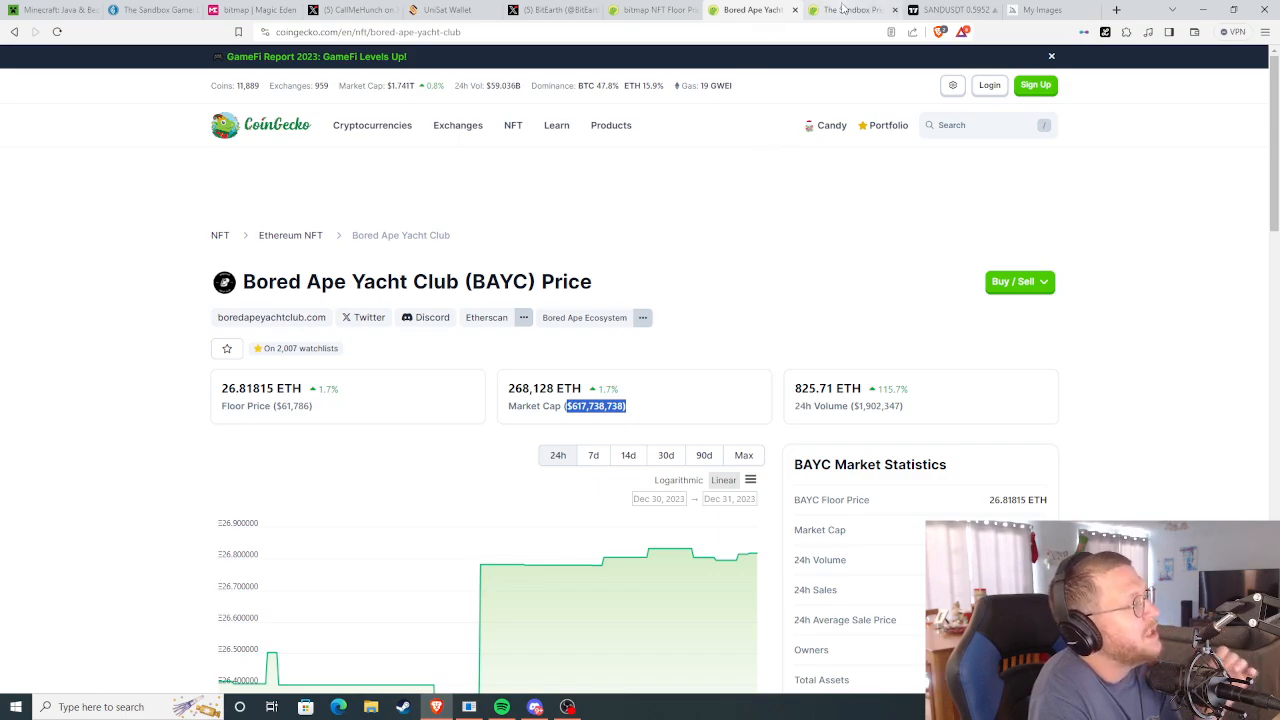
- Switch back to CoinGape's The Sandbox game article
click(851, 10)
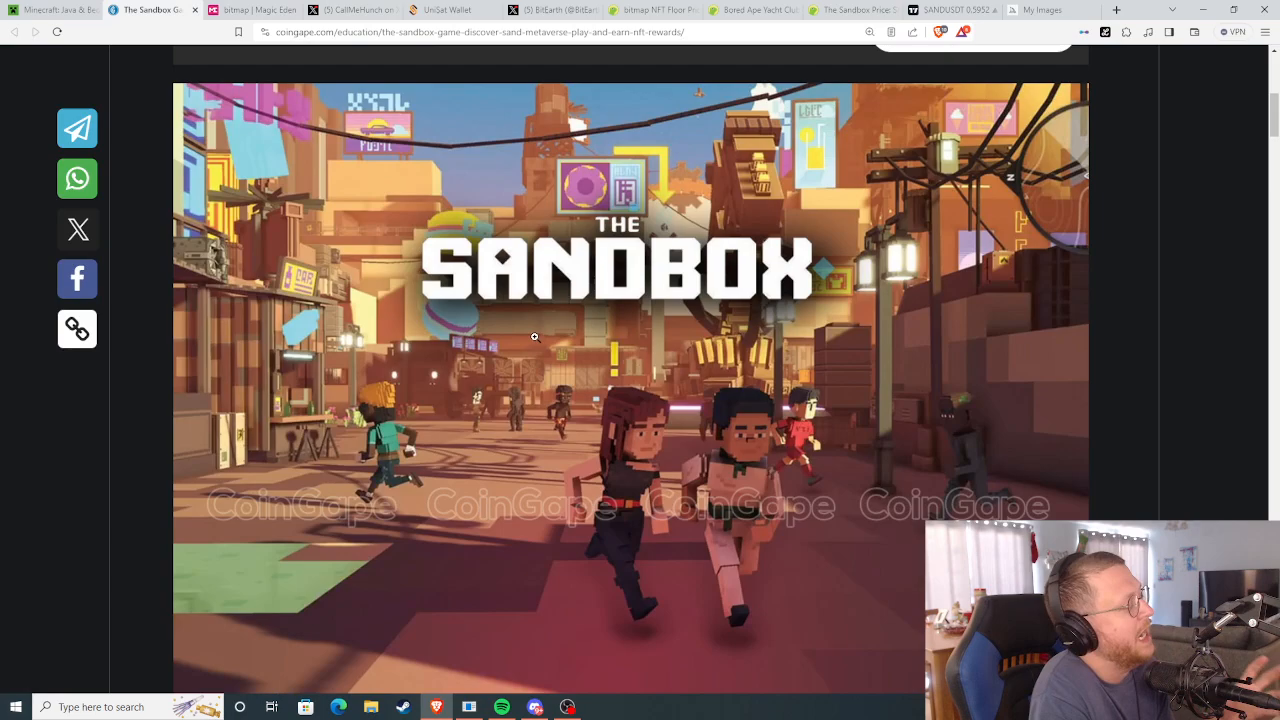
mouse_move(827, 56)
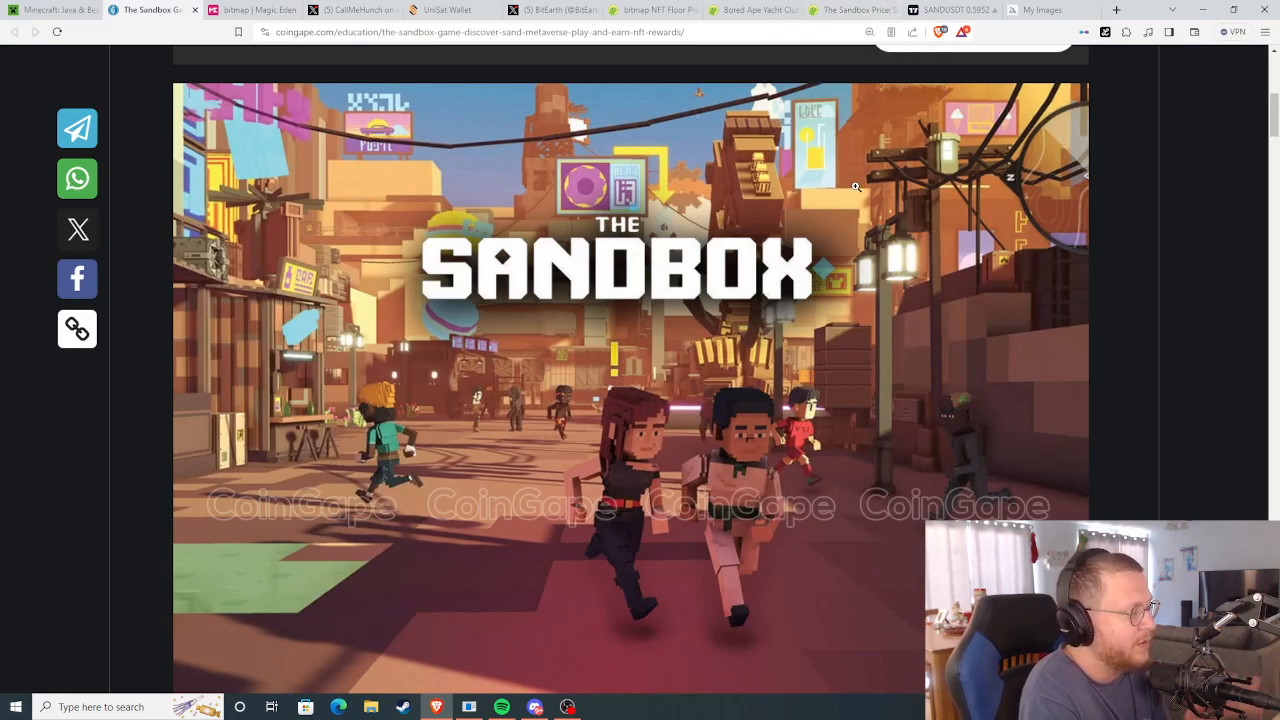
- Open CoinGecko's SAND price page and scroll to review its chart and $1,261,729,096 market cap
click(853, 10)
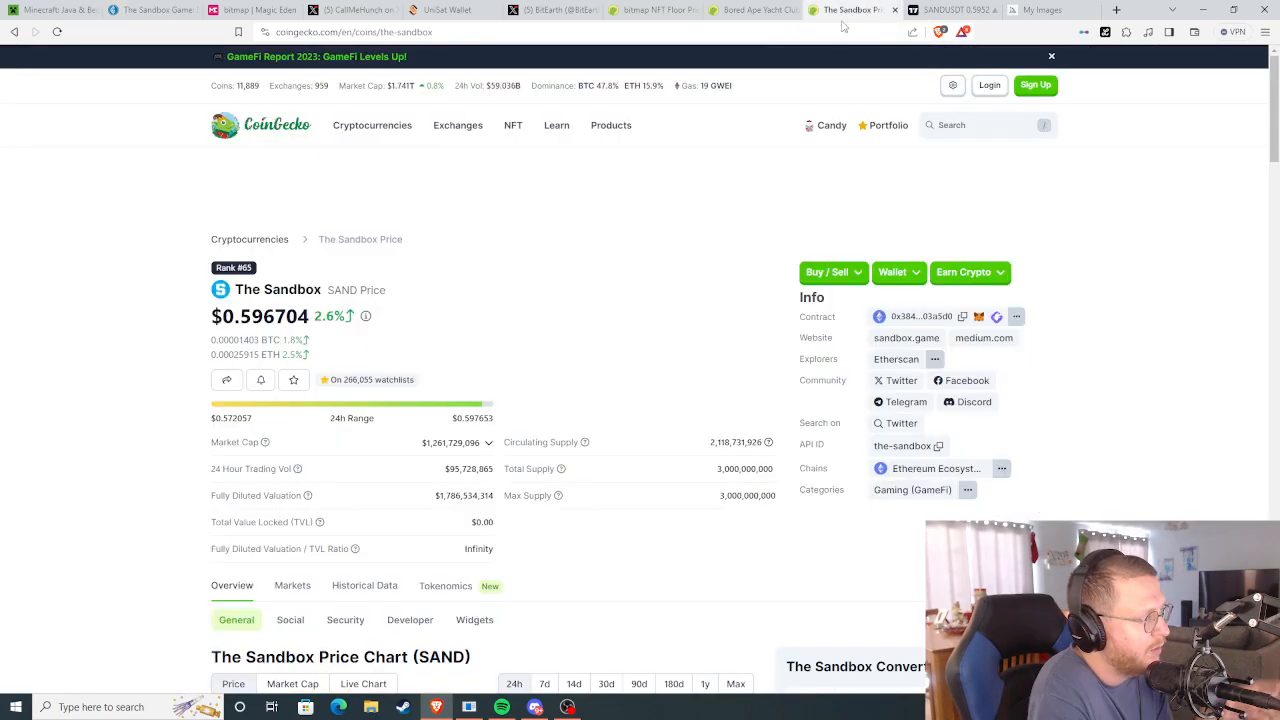
click(1051, 56)
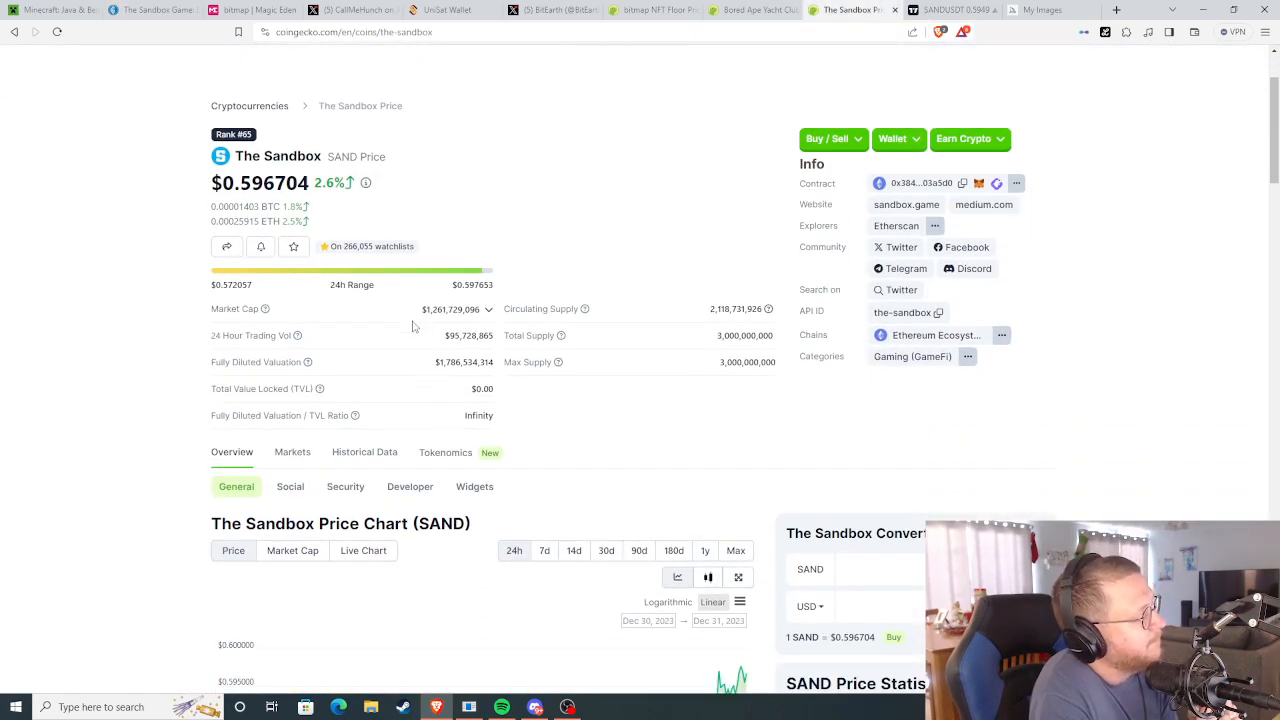
scroll(down, 3)
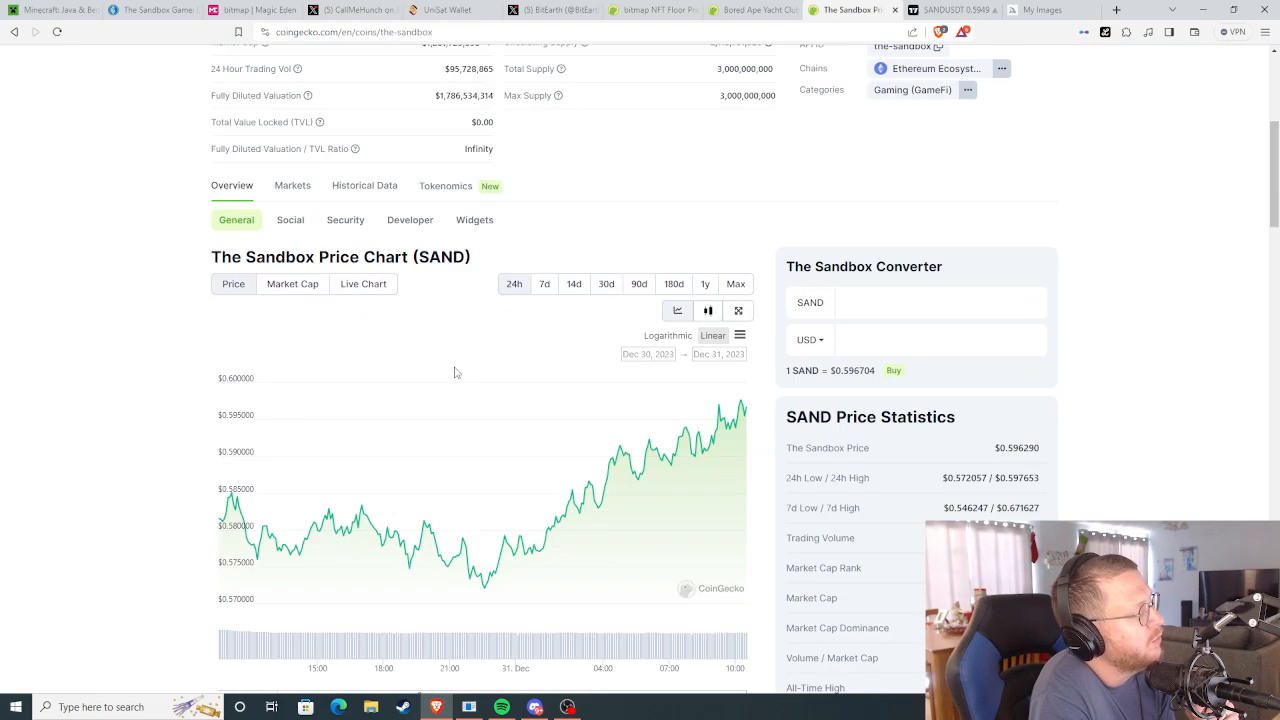
click(950, 10)
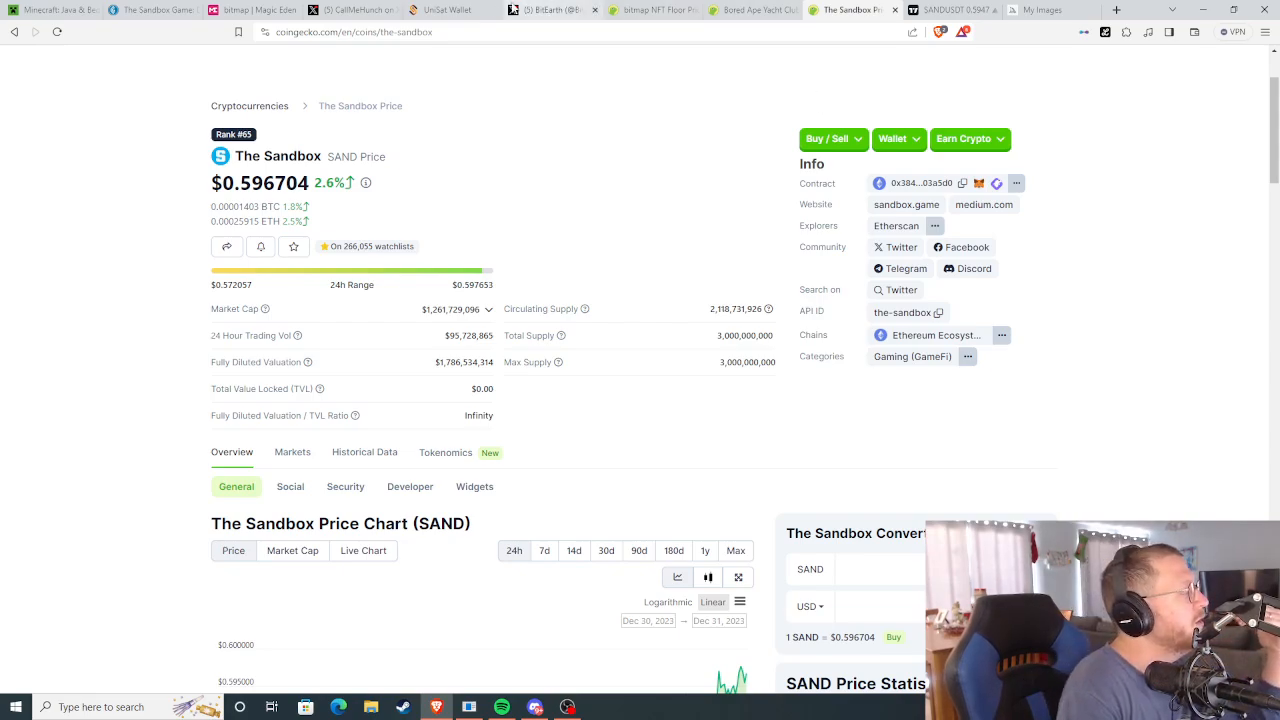
- Switch back to UniSat's 30-day $BMP chart climbing toward 100 sats
click(445, 9)
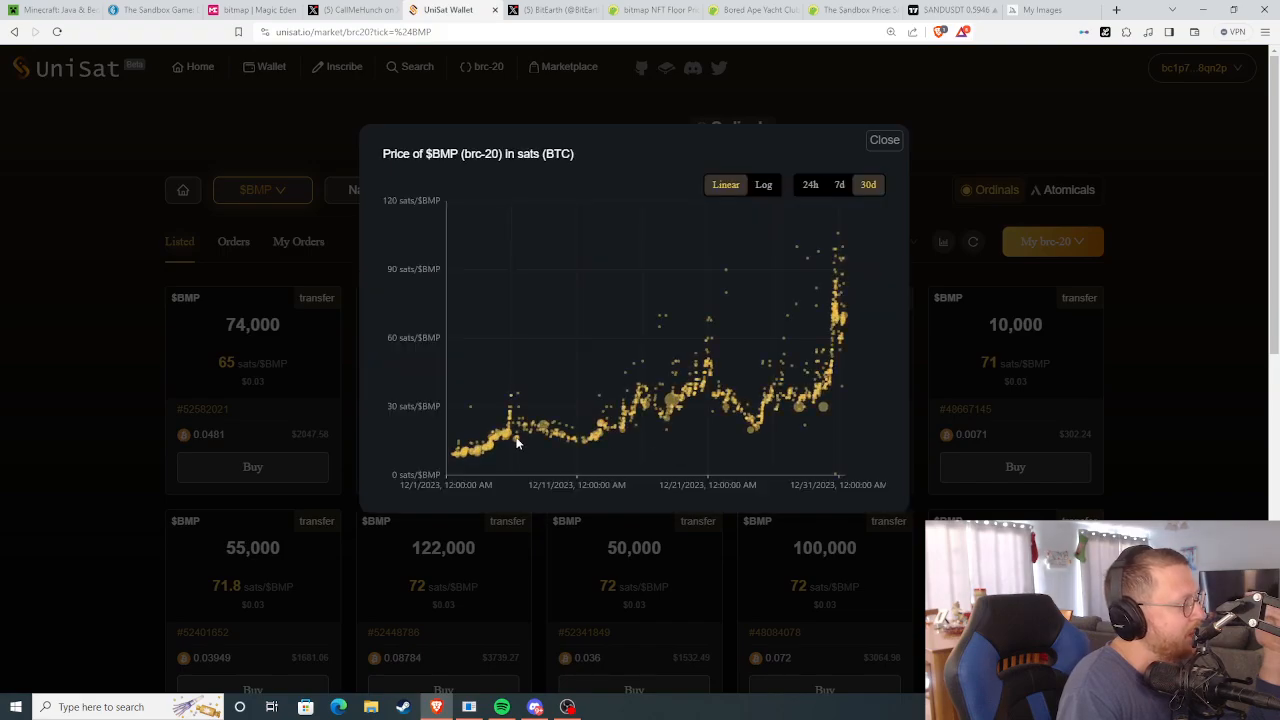
mouse_move(602, 408)
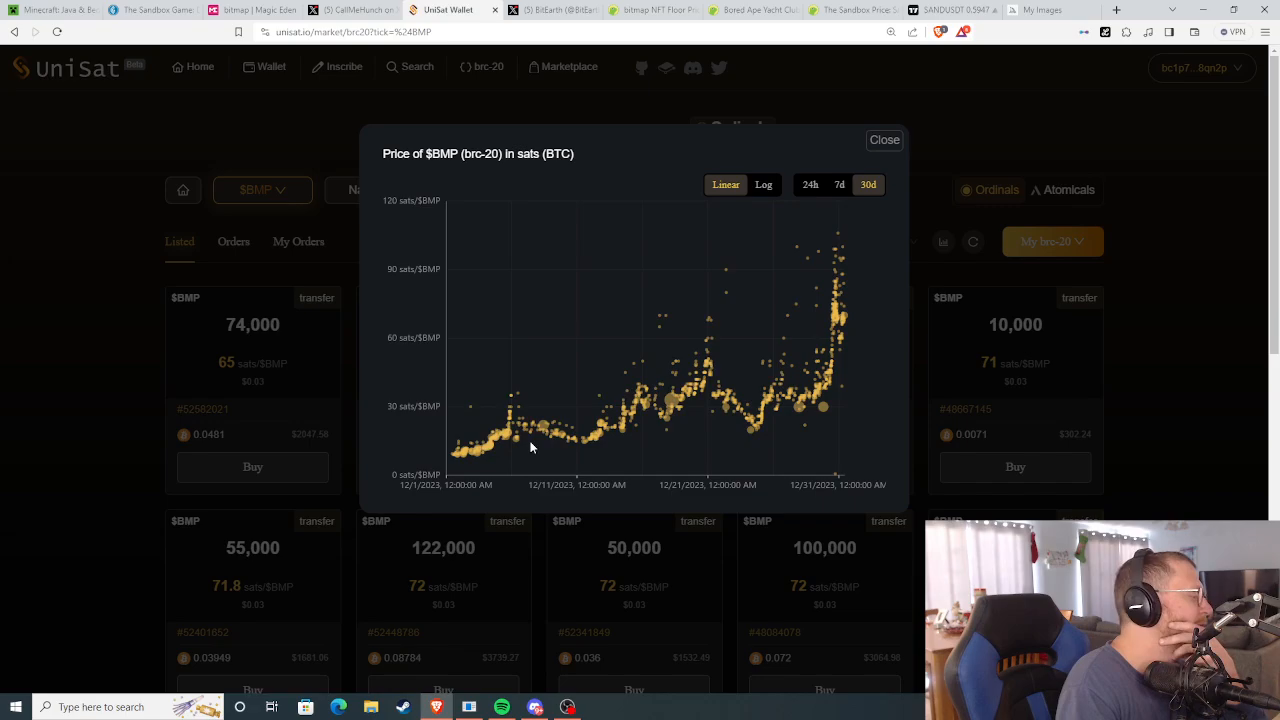
mouse_move(578, 453)
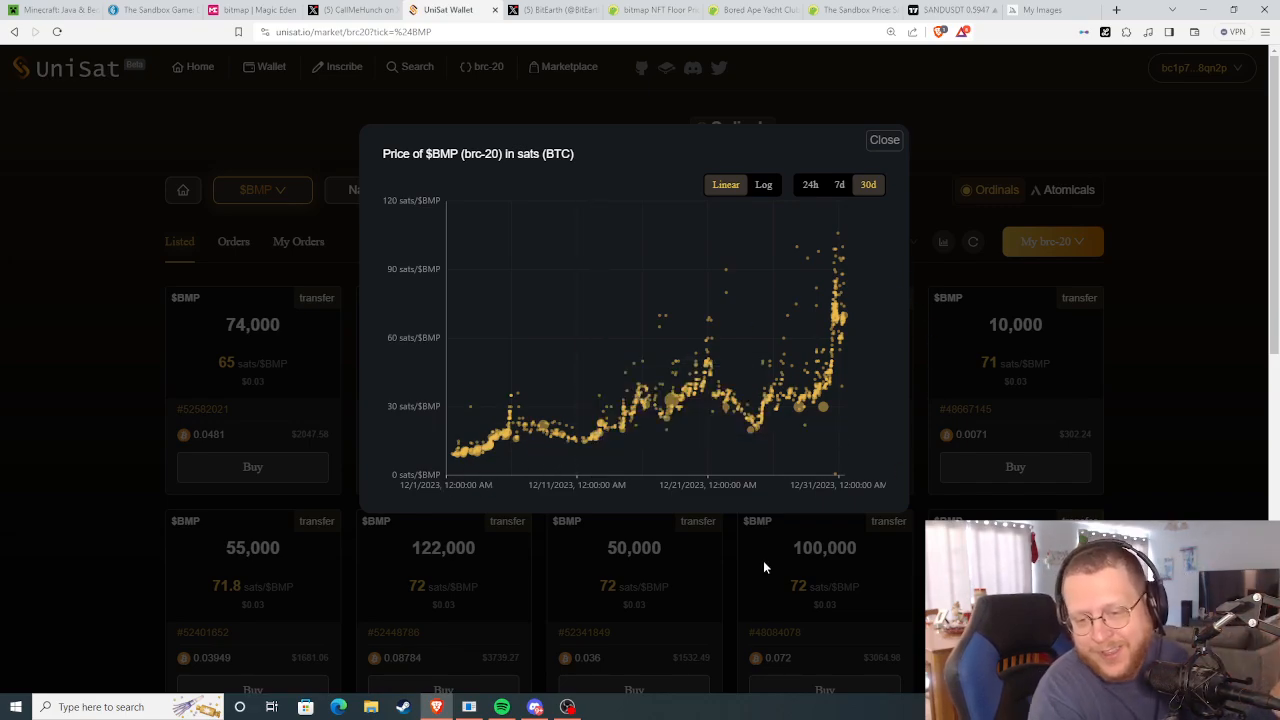
mouse_move(188, 688)
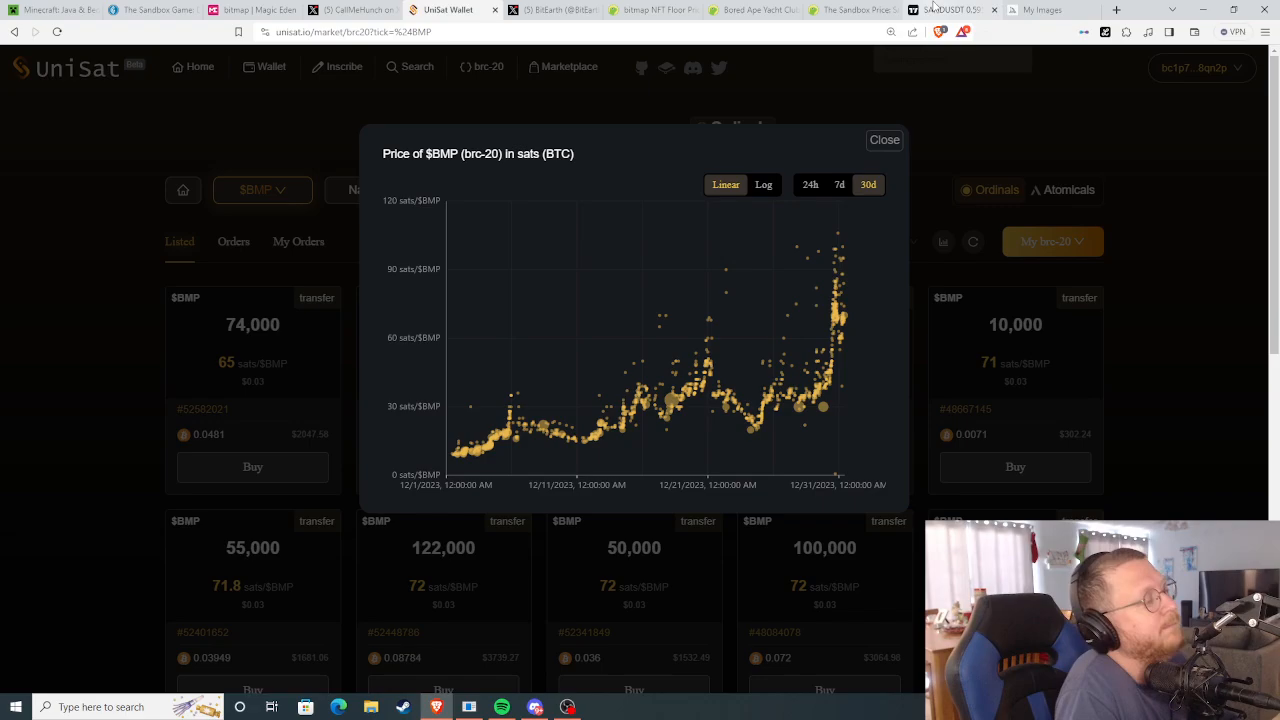
click(950, 9)
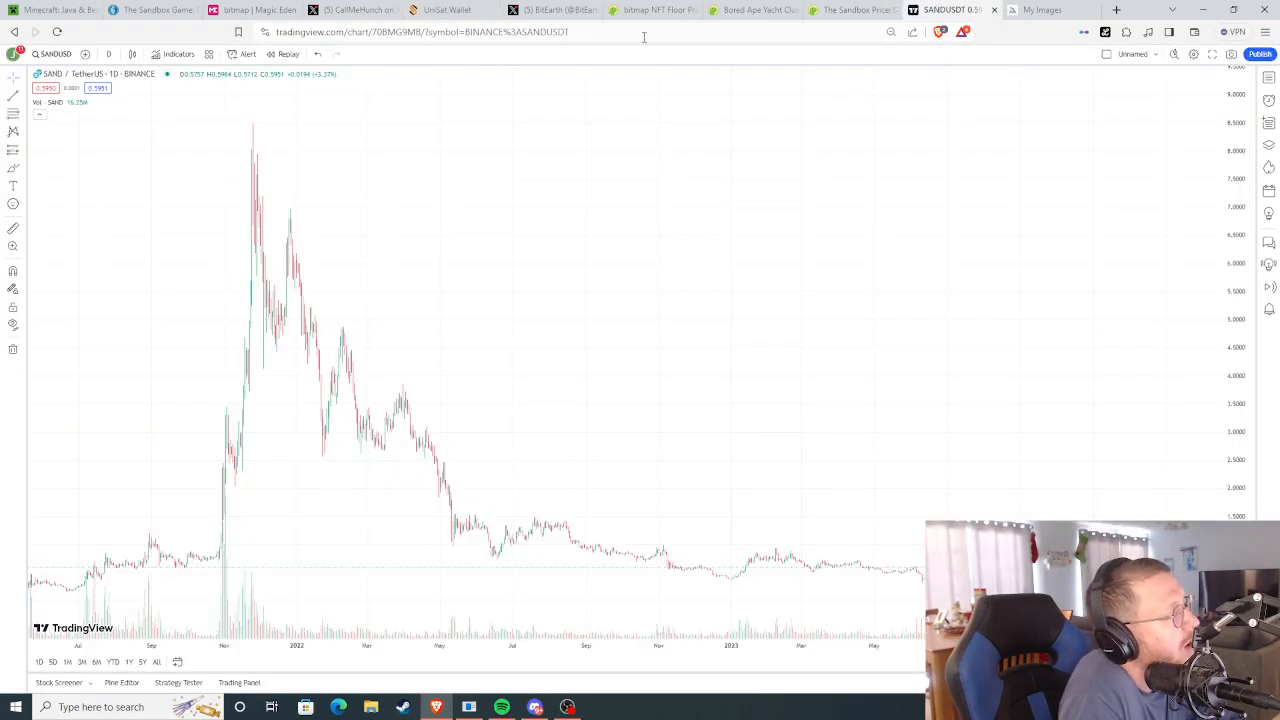
click(448, 10)
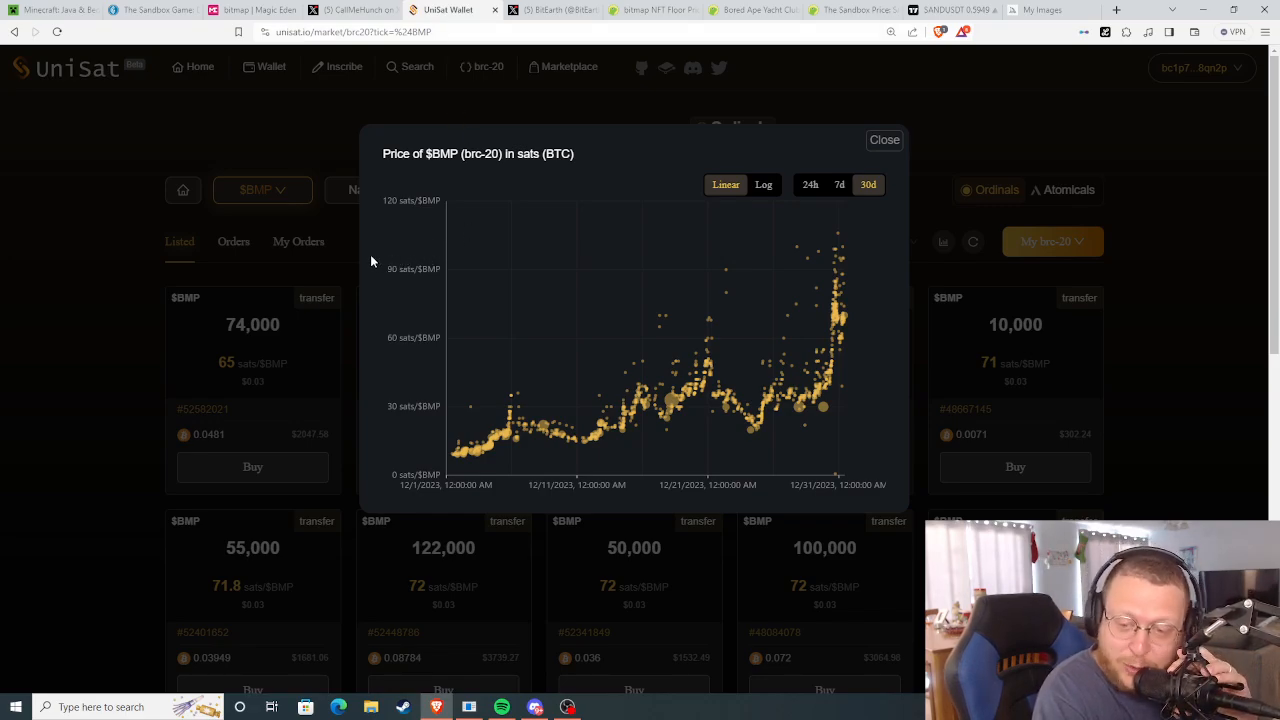
mouse_move(354, 223)
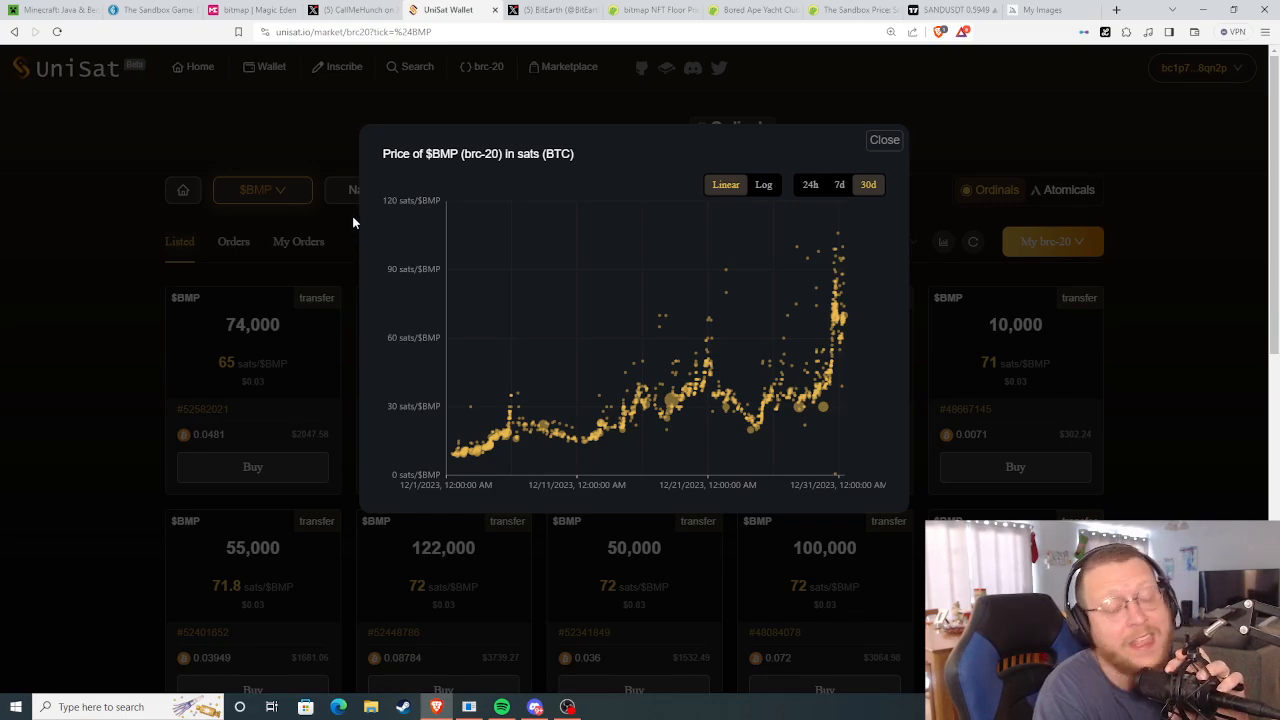
mouse_move(349, 238)
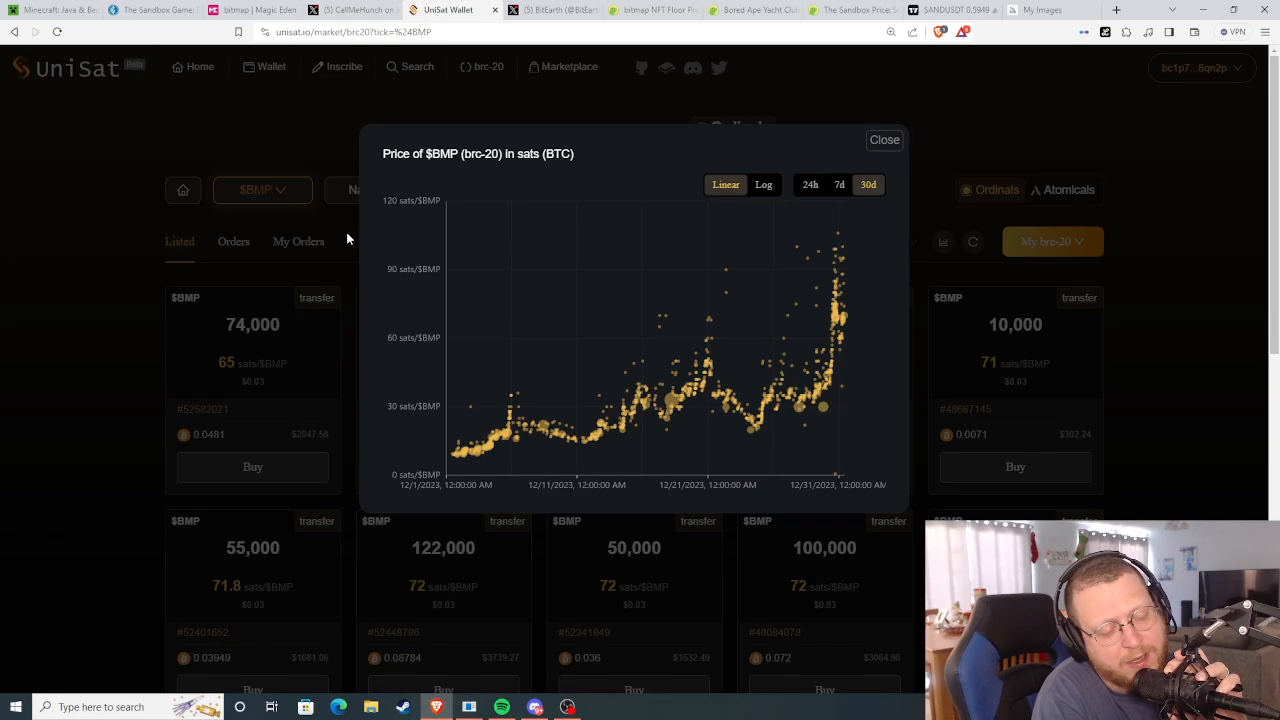
mouse_move(344, 243)
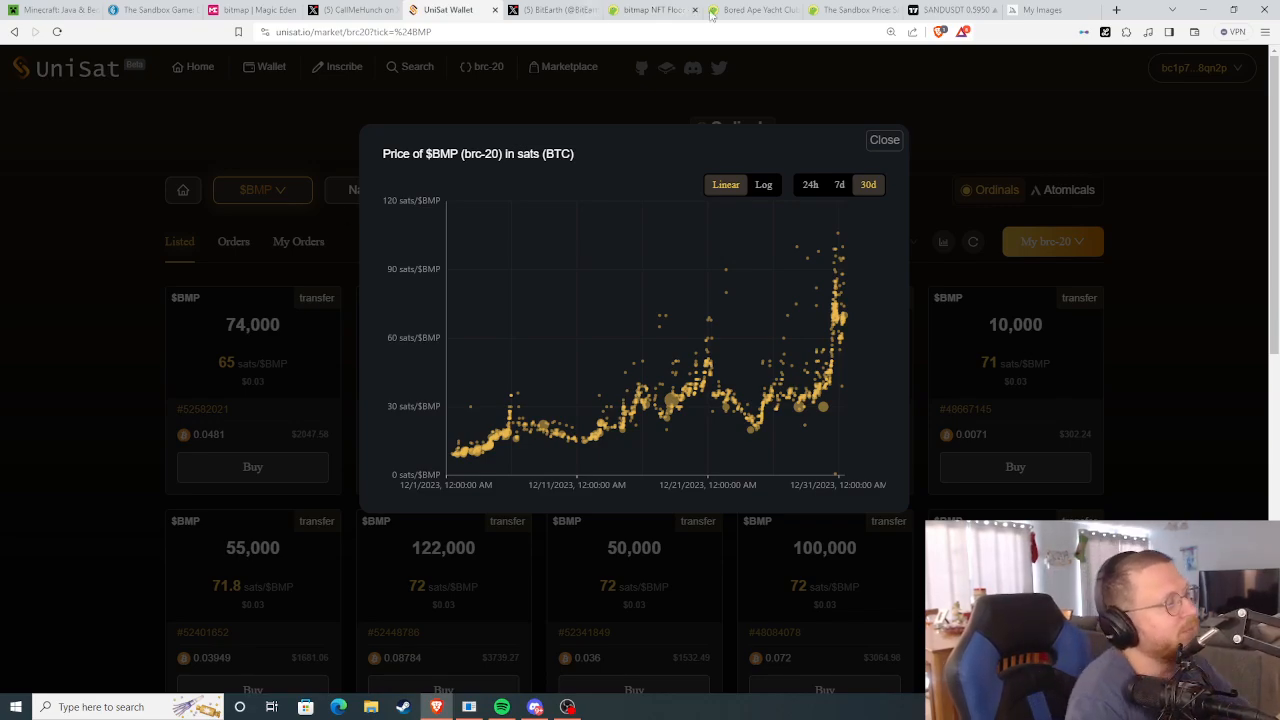
- Open Midjourney's corgi-in-bitmap-city images and view the last thumbnail
click(1040, 9)
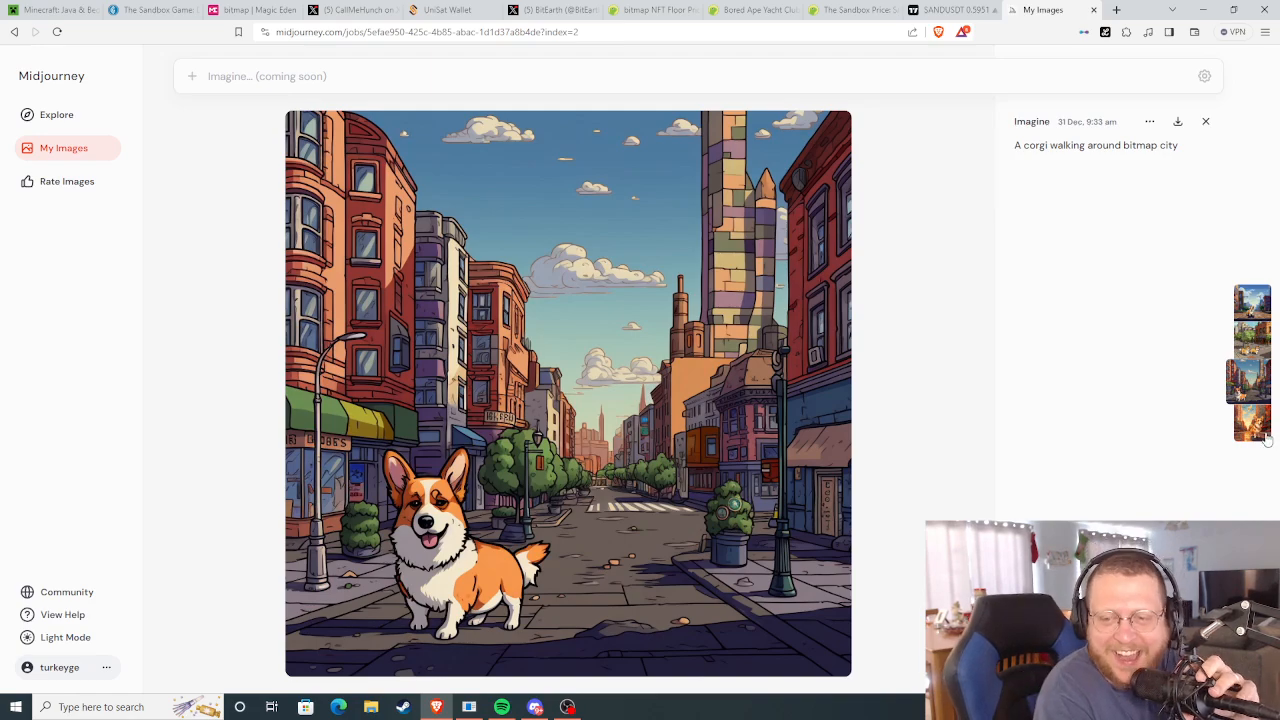
click(1252, 380)
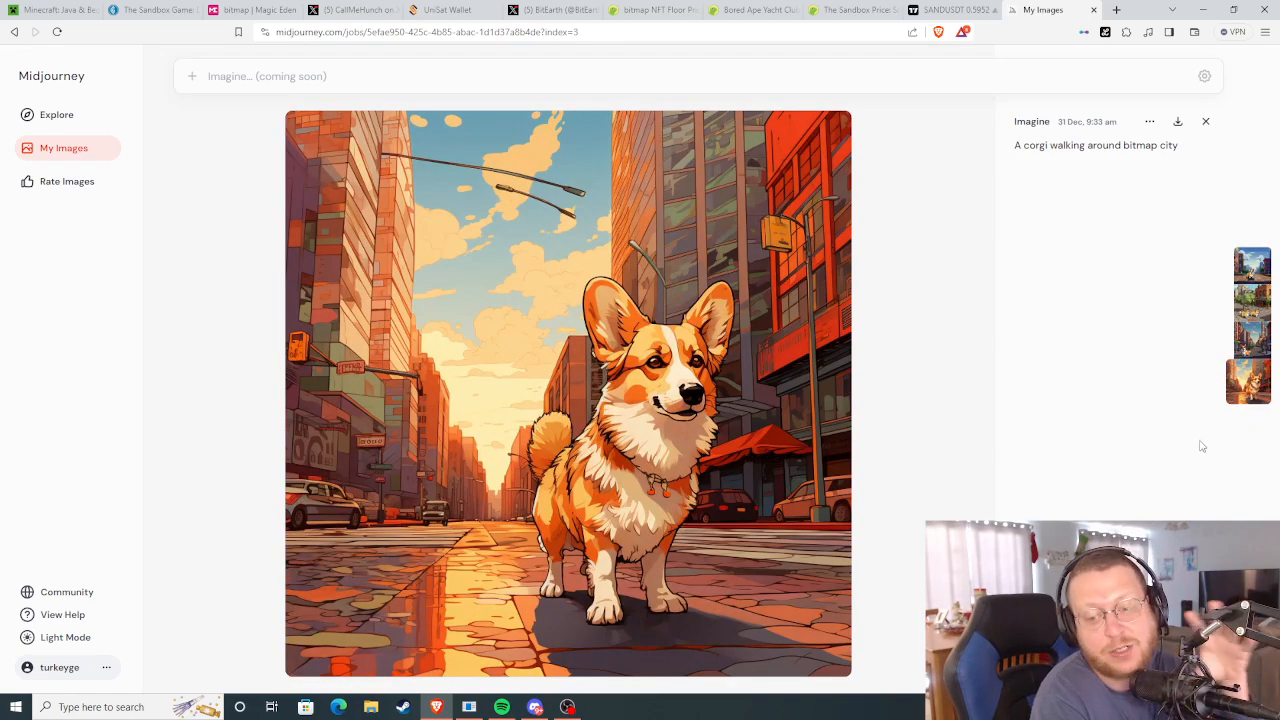
mouse_move(1180, 467)
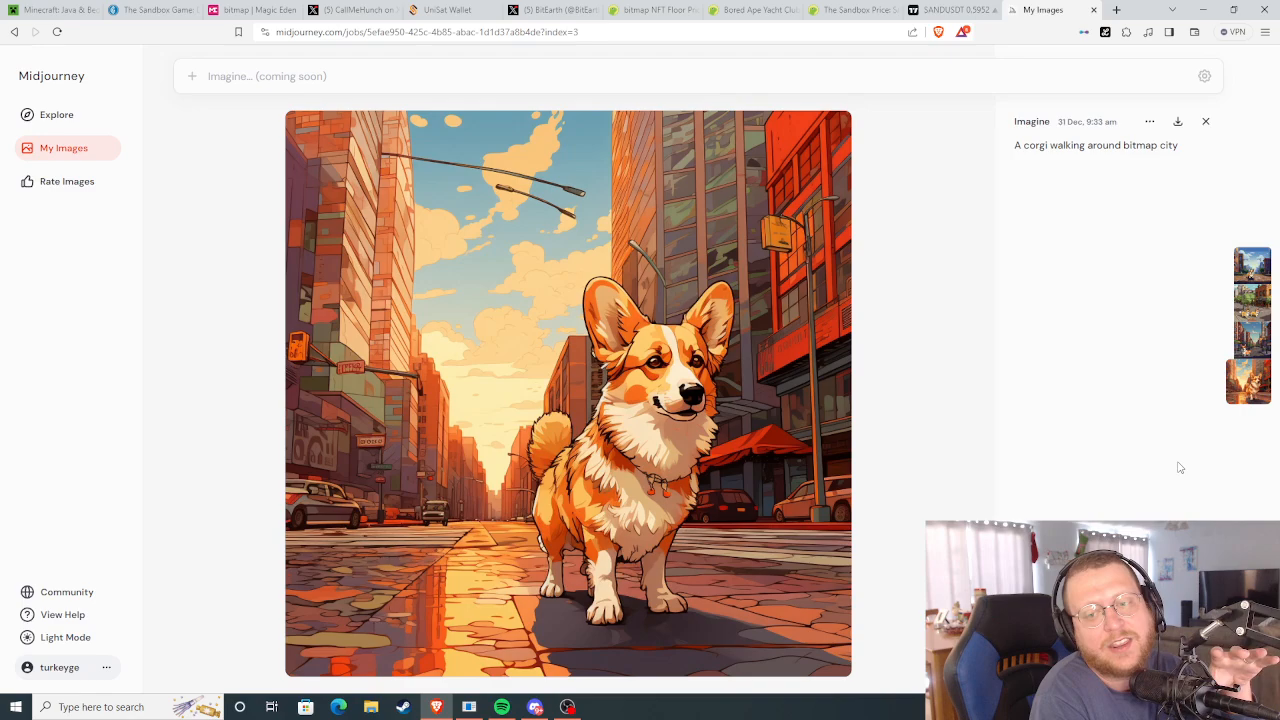